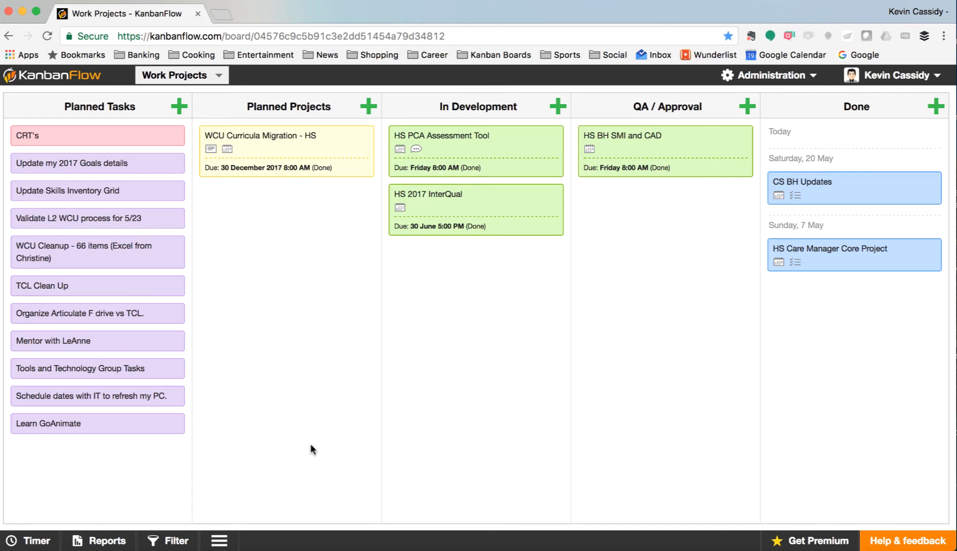
mouse_move(276, 95)
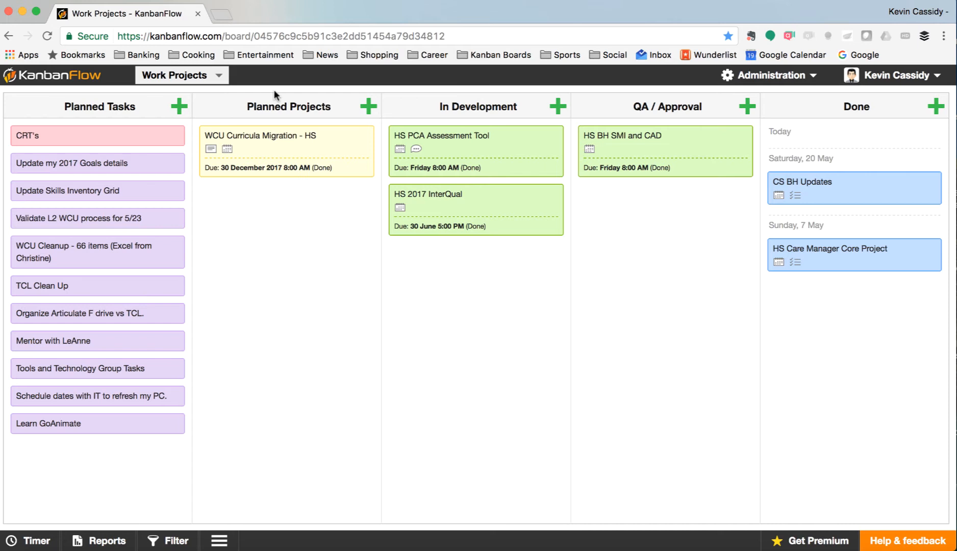
Step: Switch between boards via the selector, landing on the Work Week board
click(218, 75)
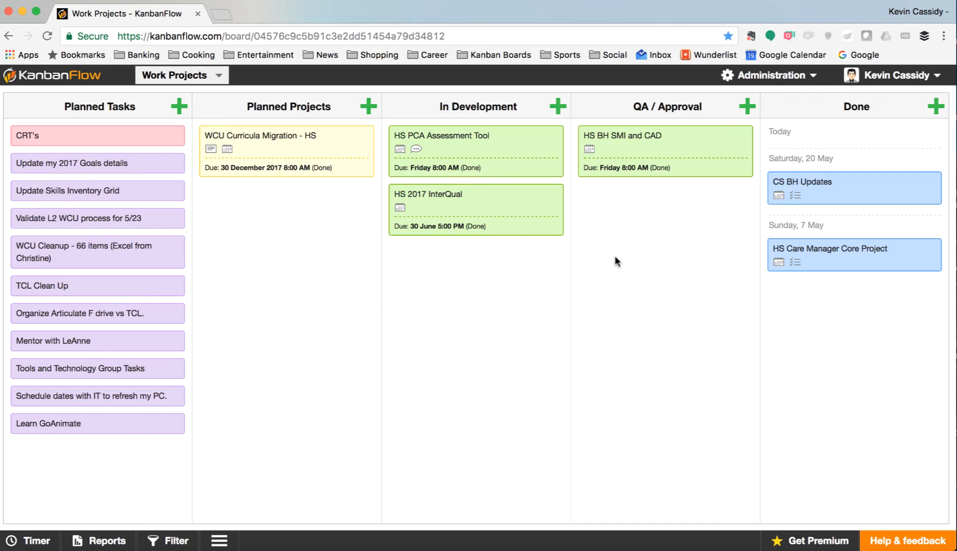
mouse_move(265, 228)
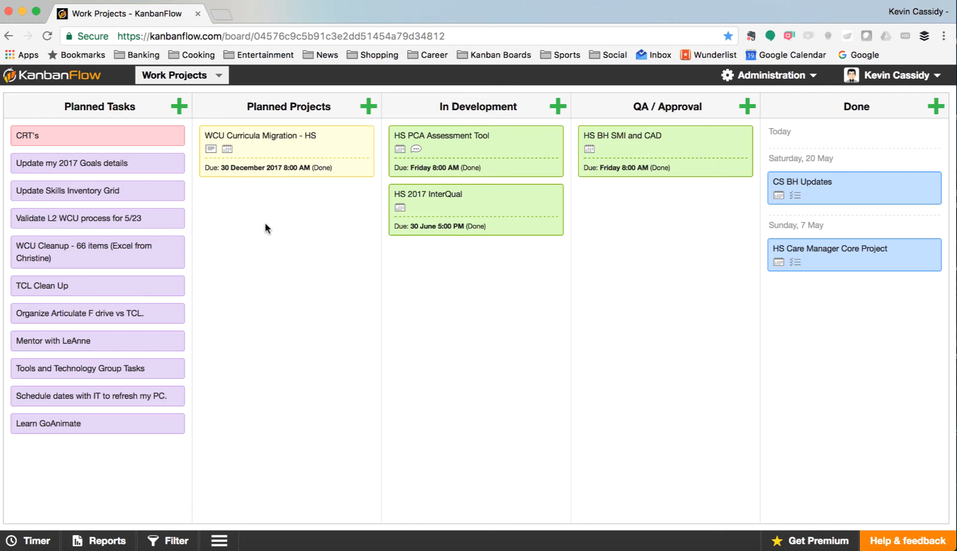
mouse_move(141, 165)
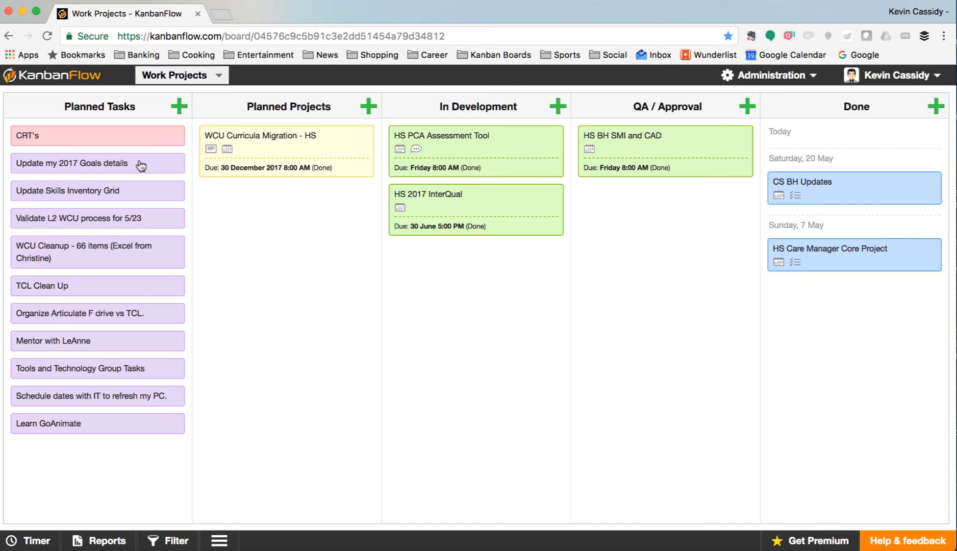
mouse_move(141, 122)
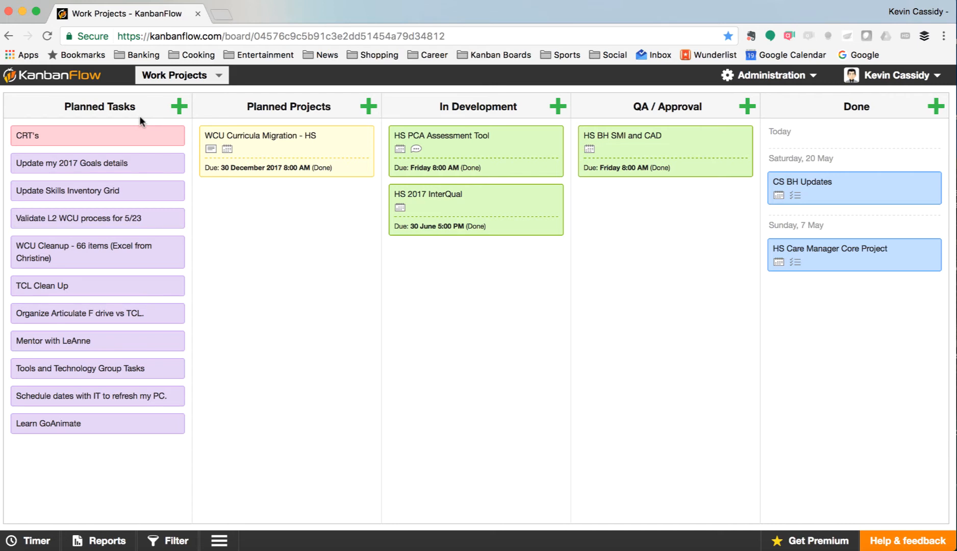
mouse_move(139, 245)
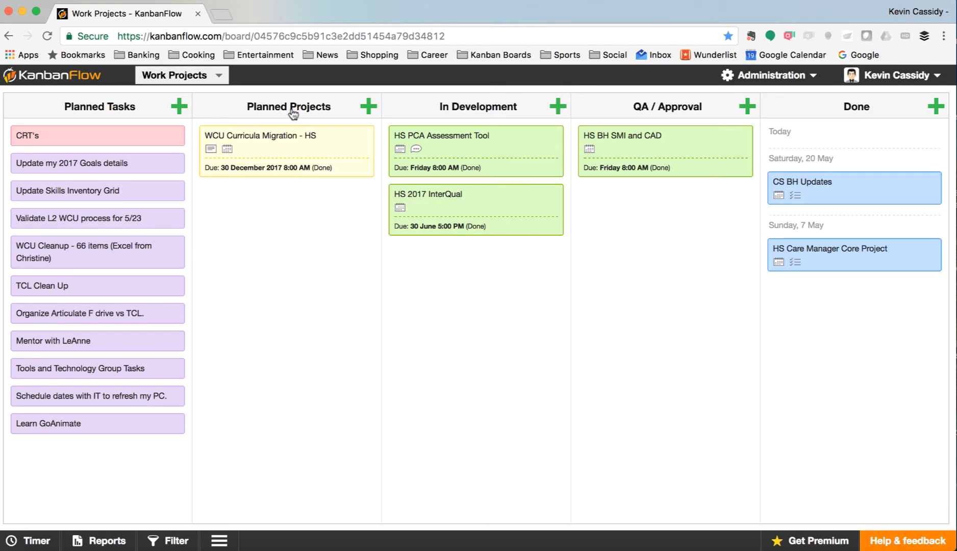
mouse_move(300, 226)
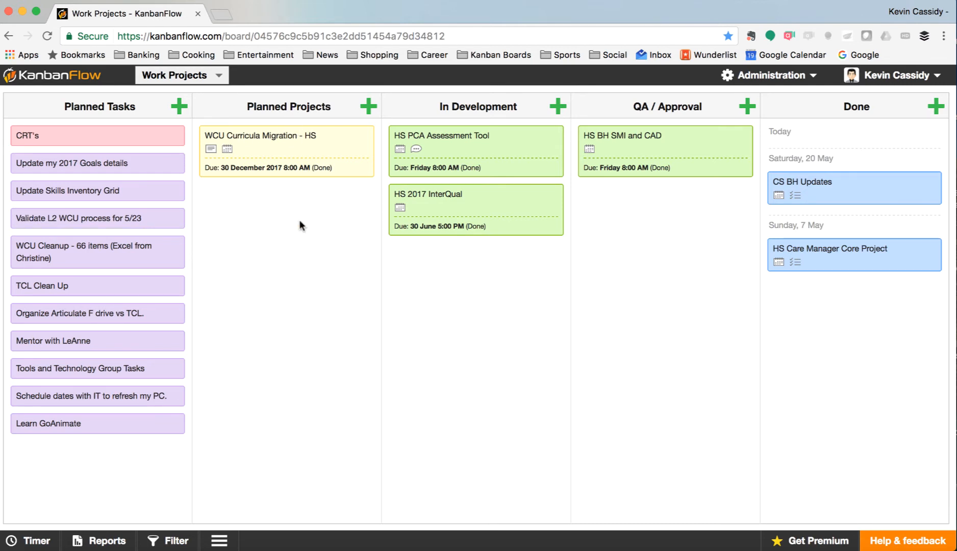
mouse_move(496, 132)
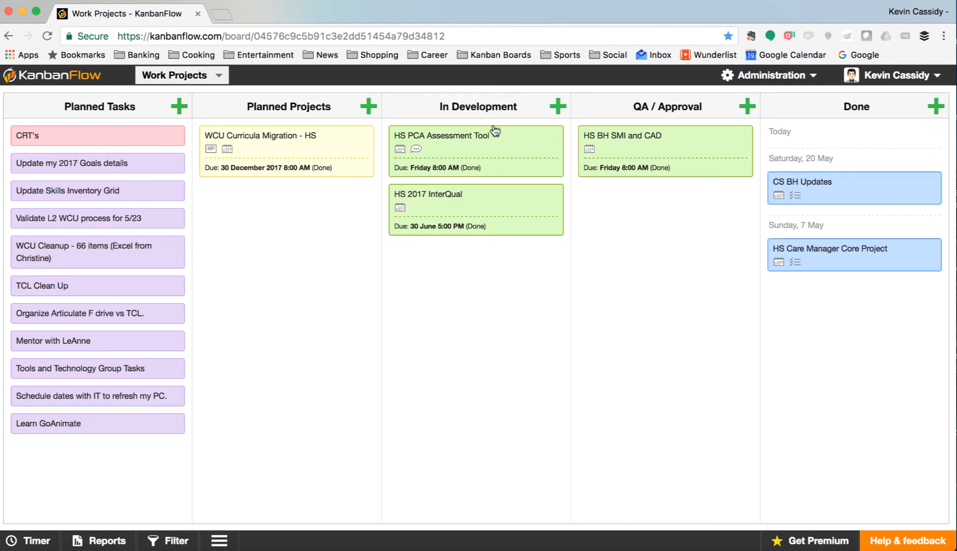
mouse_move(490, 227)
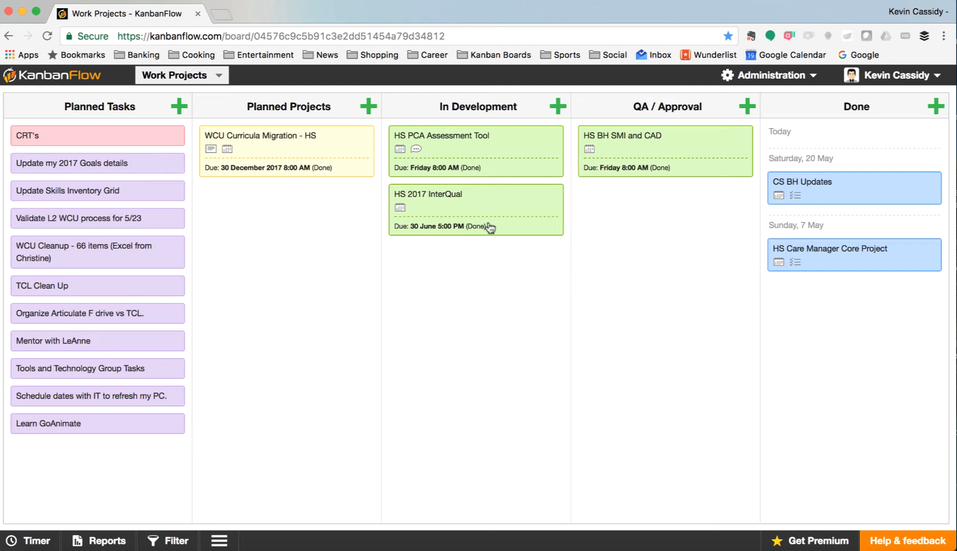
mouse_move(487, 182)
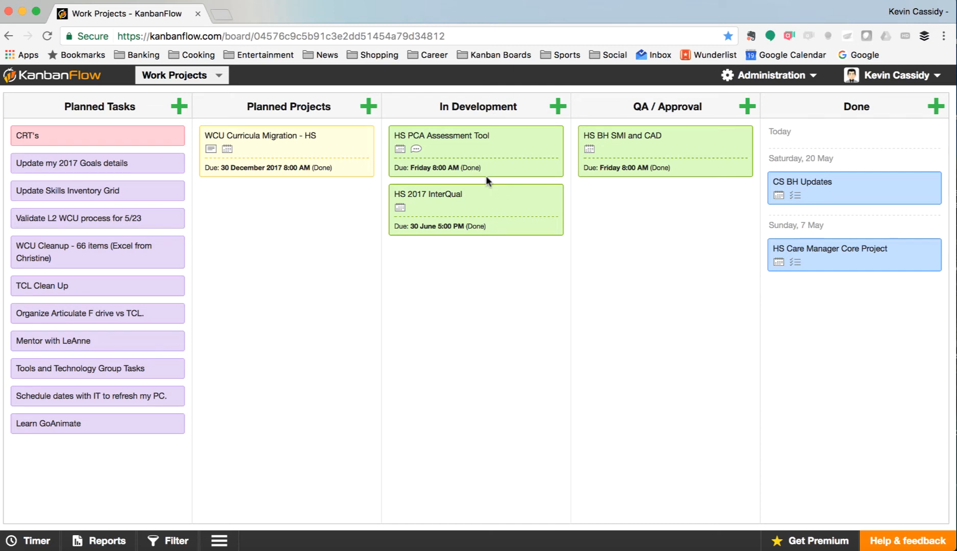
mouse_move(502, 191)
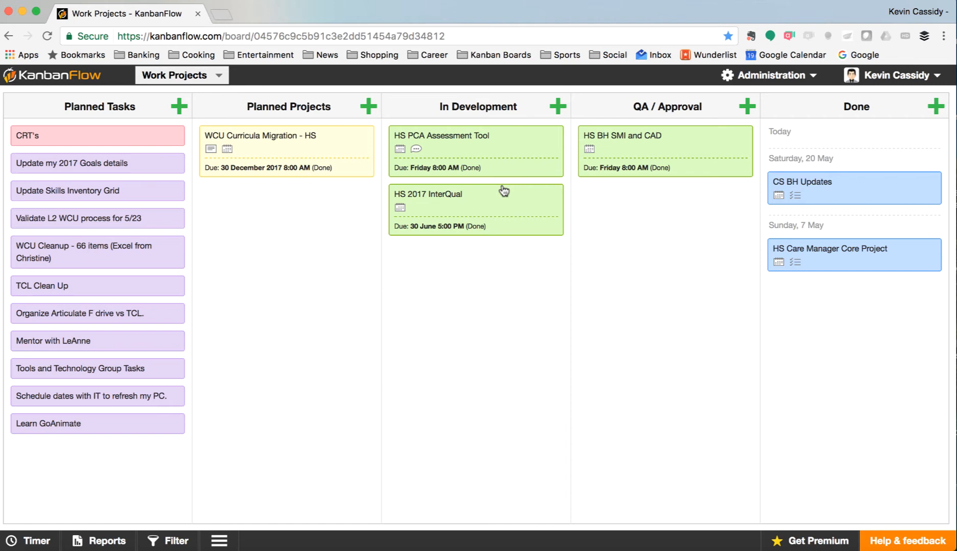
mouse_move(669, 136)
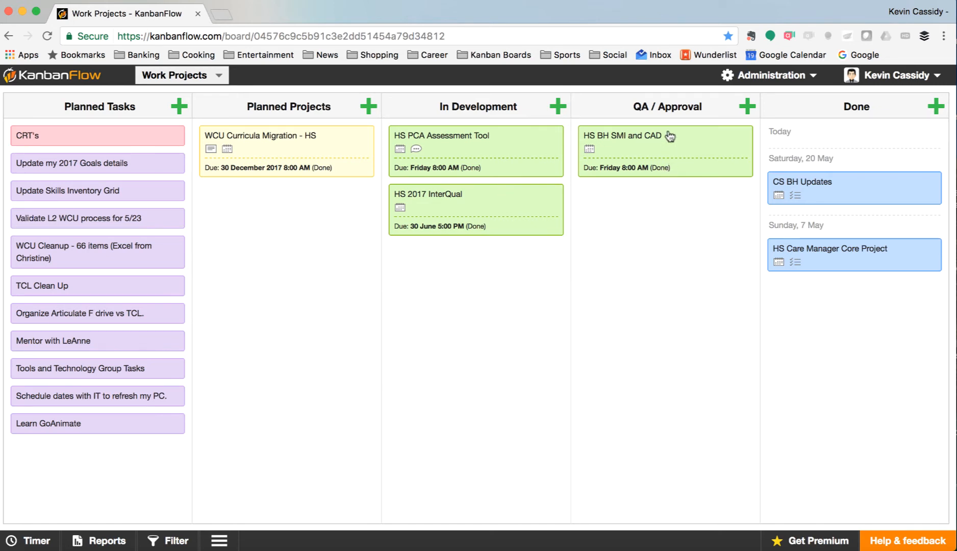
mouse_move(665, 173)
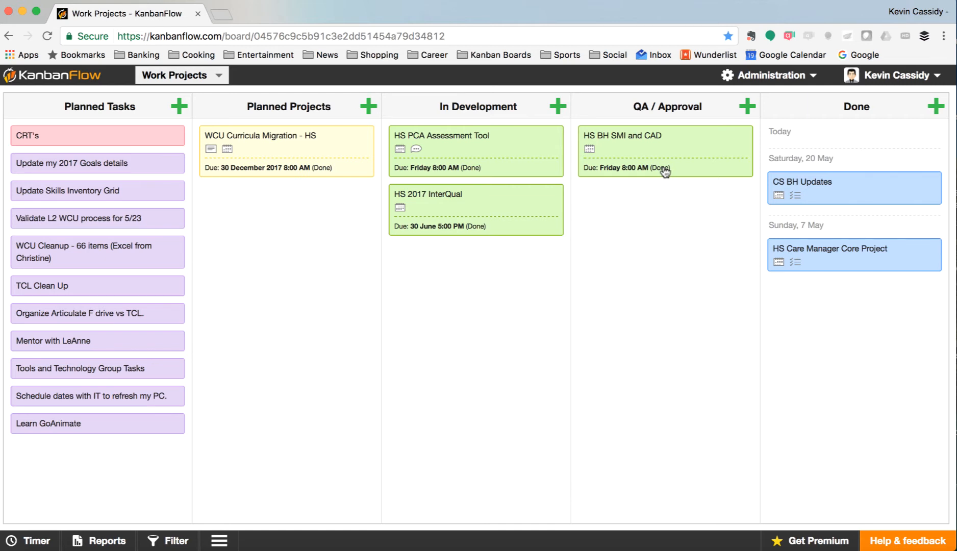
mouse_move(873, 192)
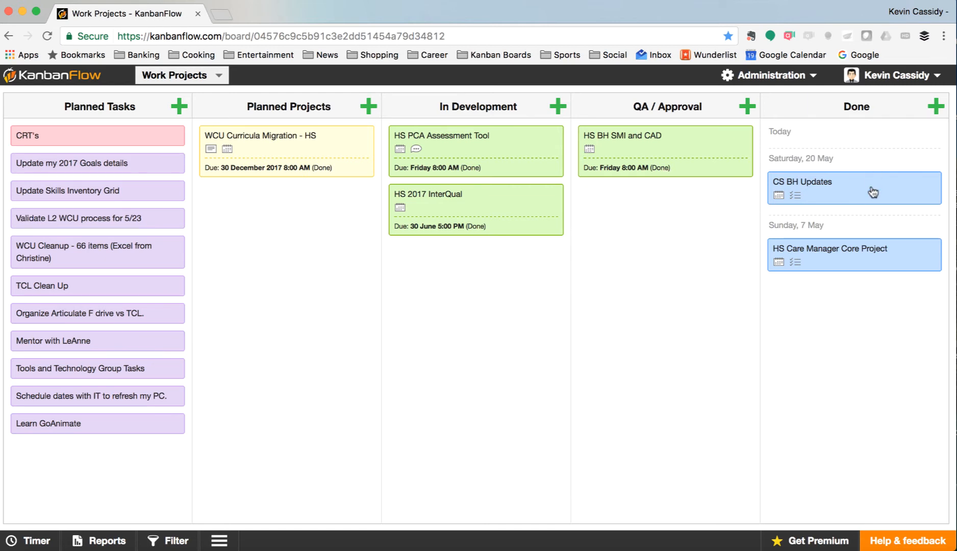
mouse_move(866, 192)
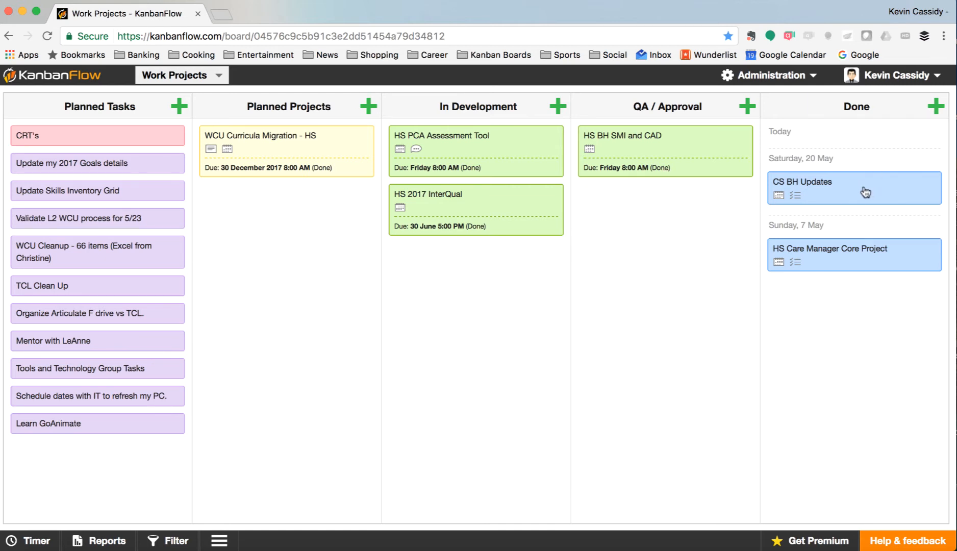
mouse_move(679, 161)
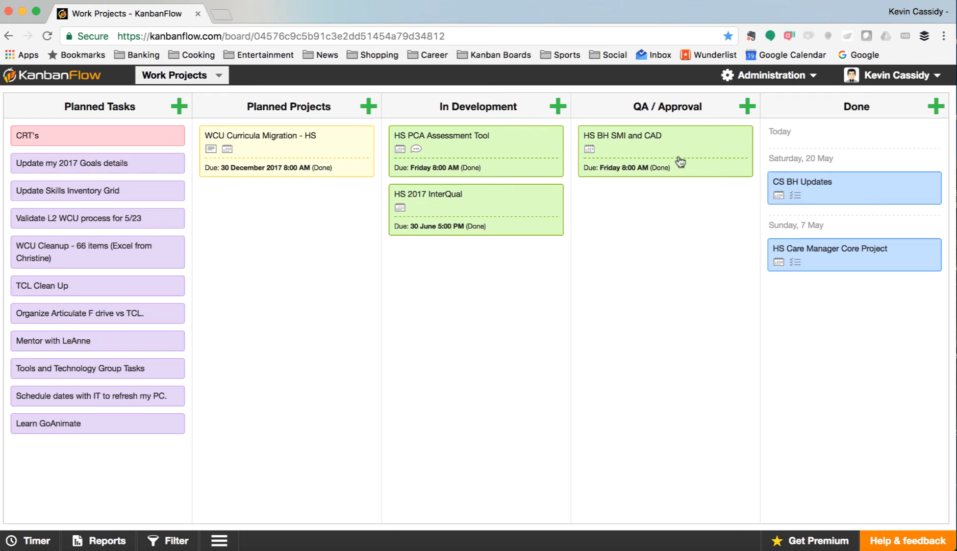
mouse_move(661, 195)
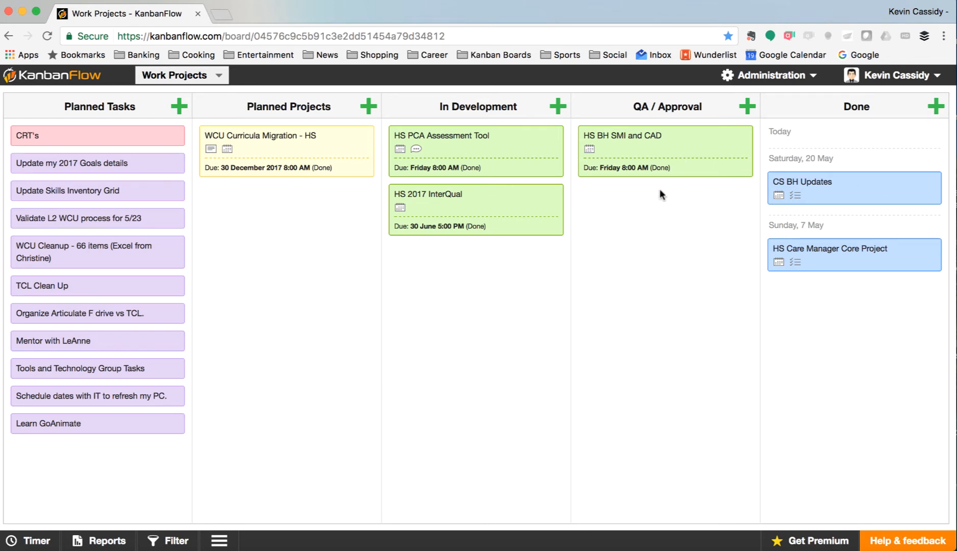
mouse_move(589, 170)
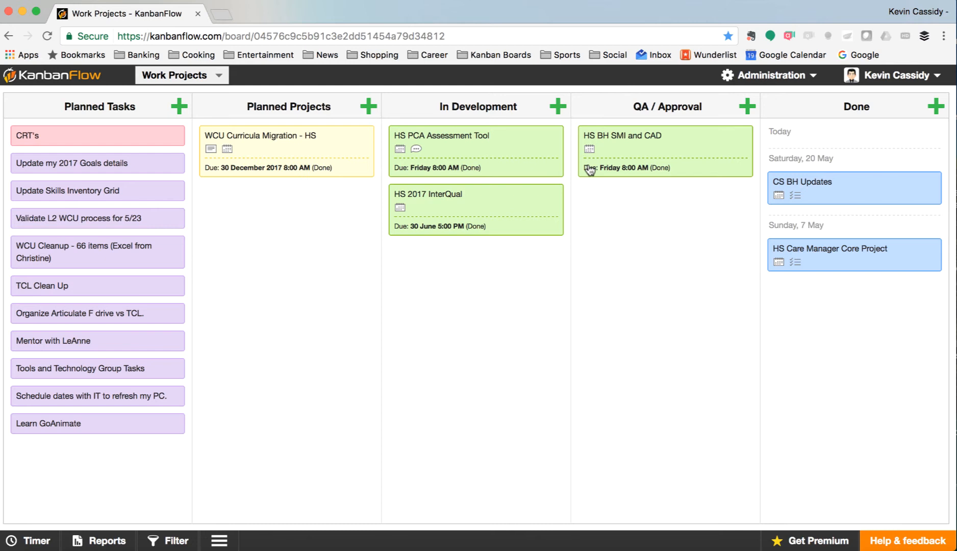
mouse_move(508, 177)
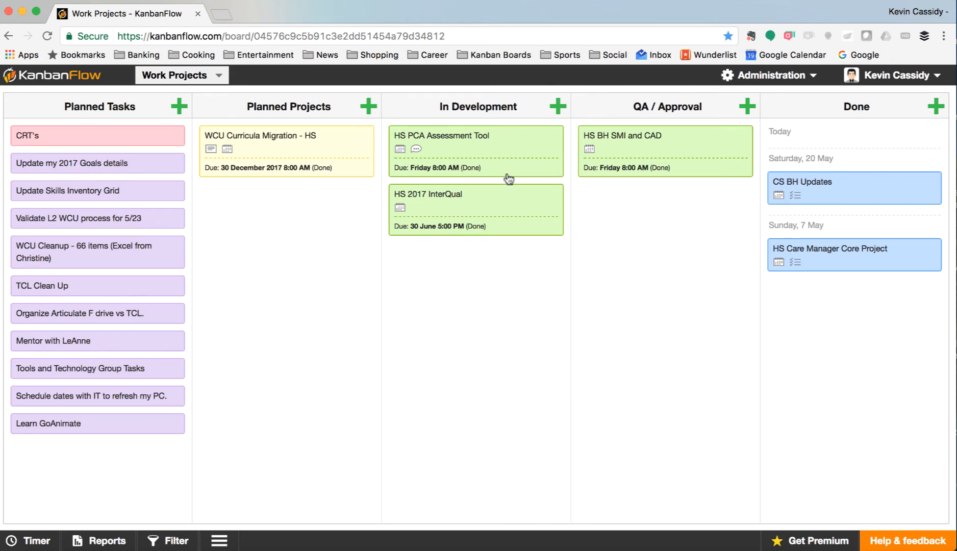
mouse_move(426, 157)
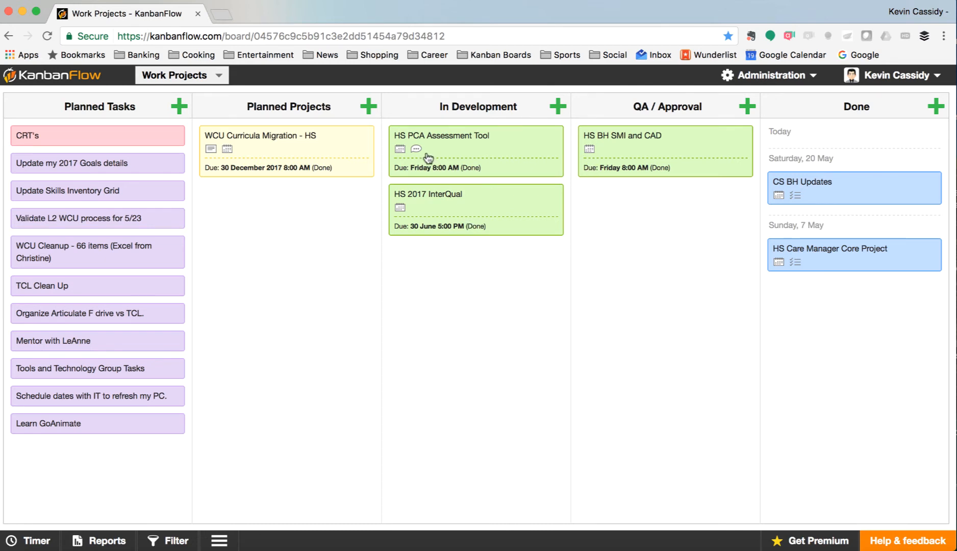
mouse_move(488, 143)
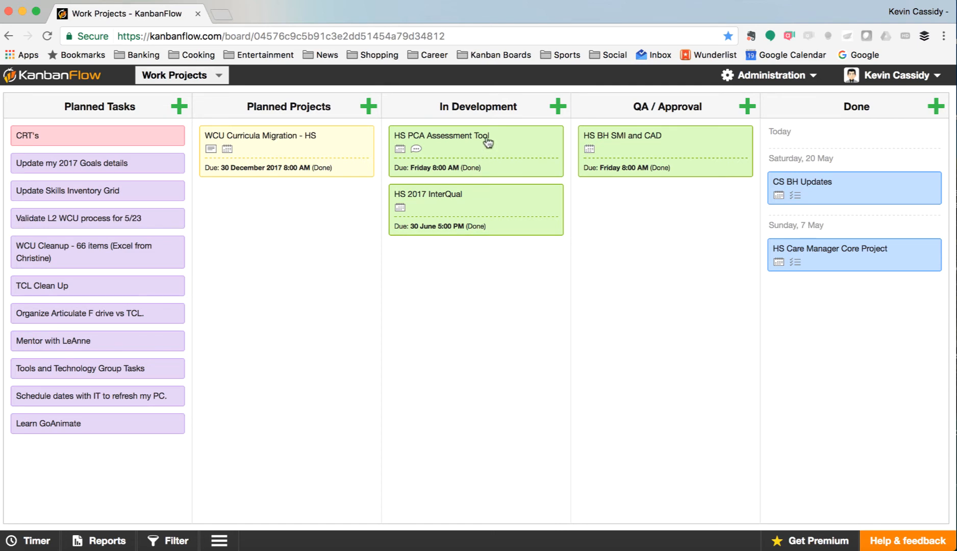
mouse_move(487, 161)
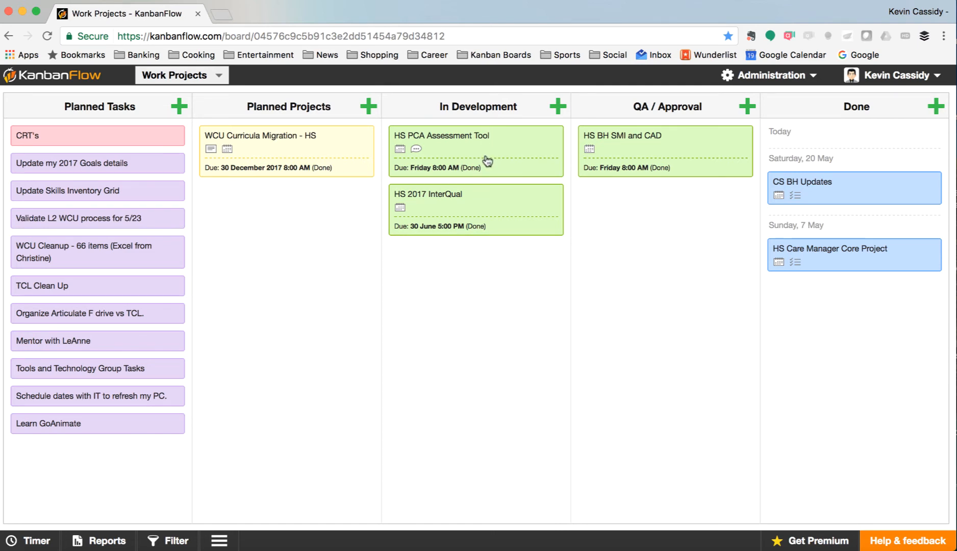
mouse_move(496, 274)
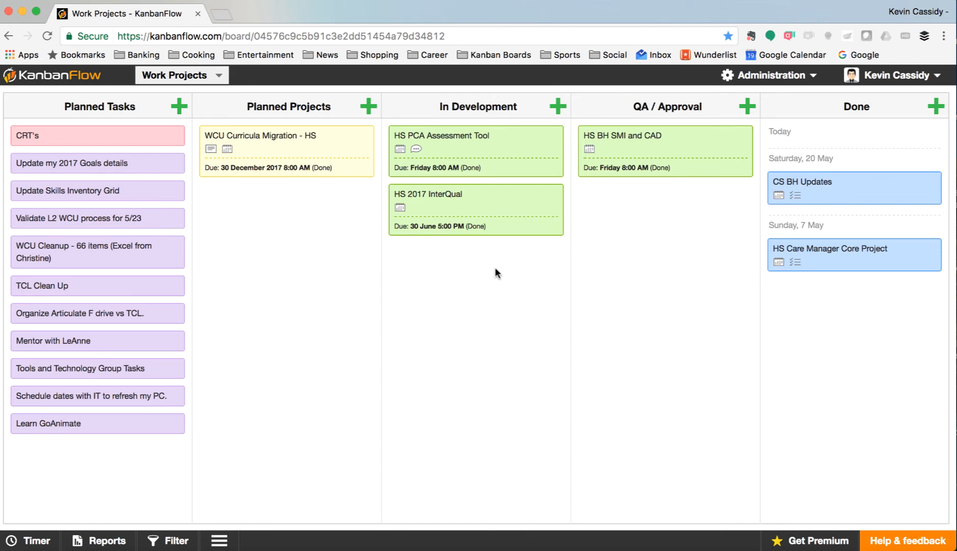
mouse_move(219, 75)
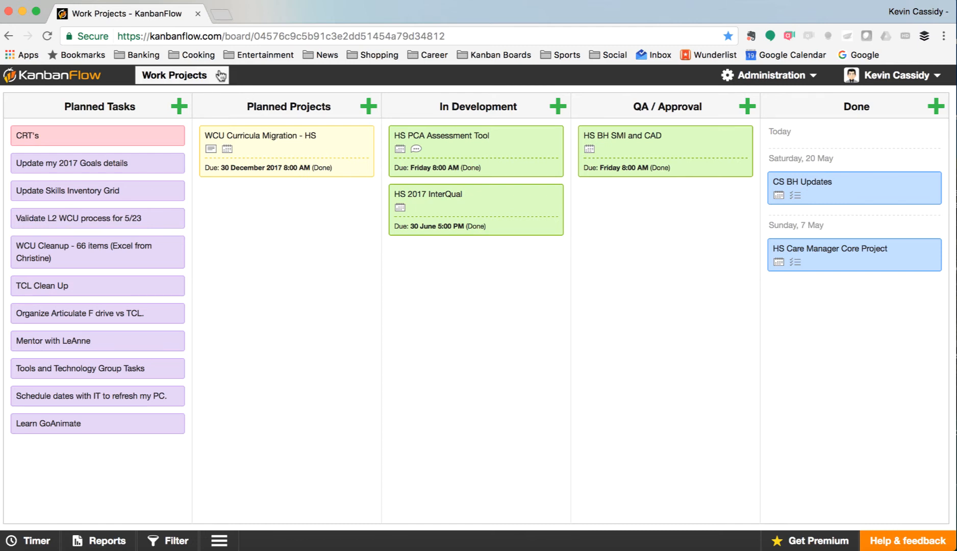
click(182, 75)
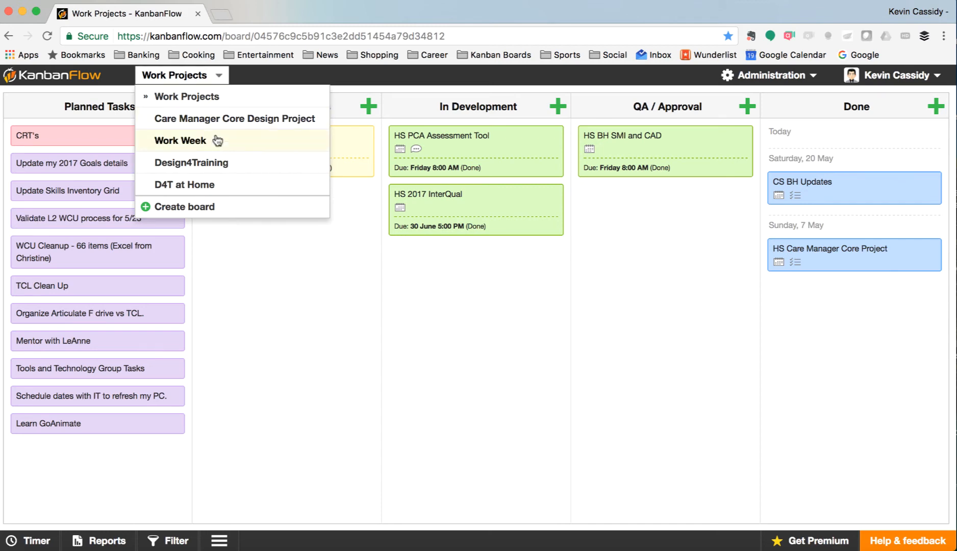
click(179, 141)
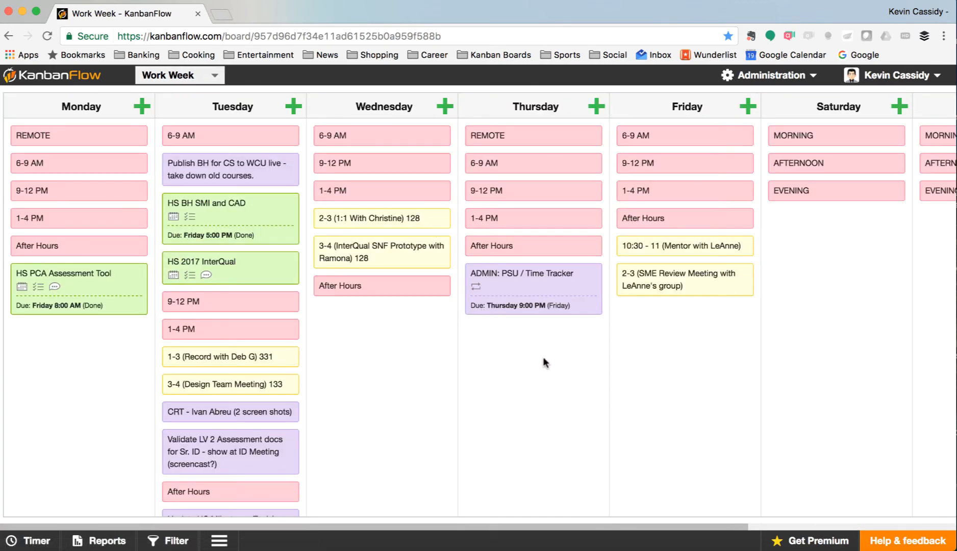
mouse_move(560, 373)
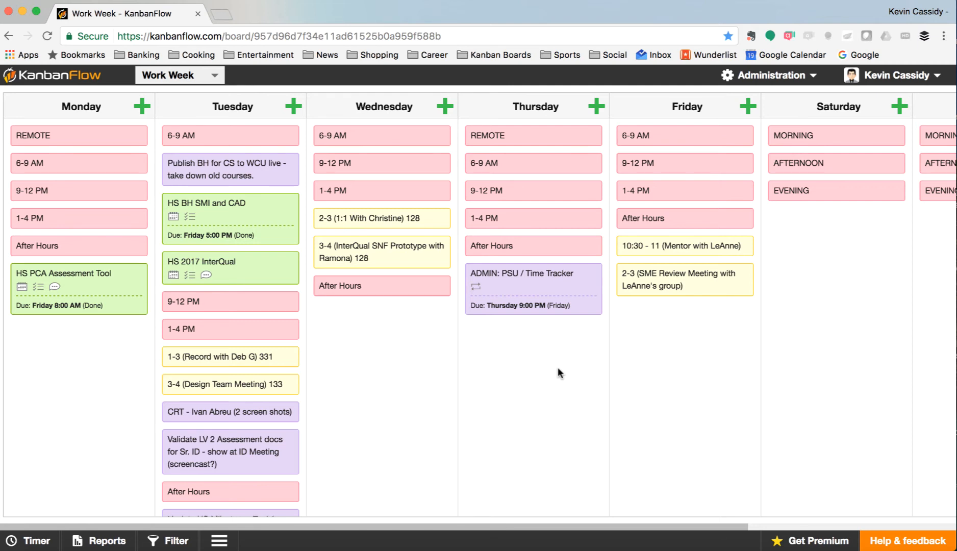
mouse_move(474, 322)
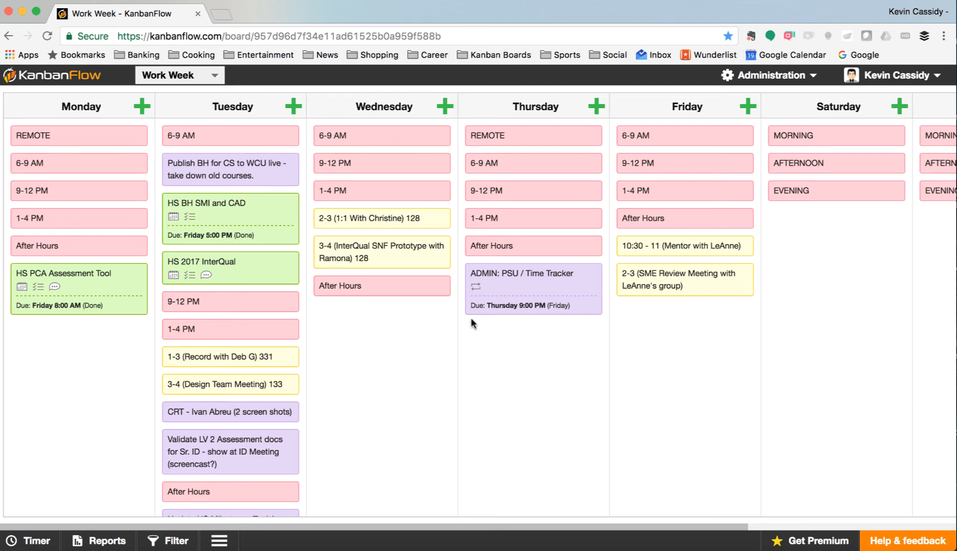
mouse_move(382, 135)
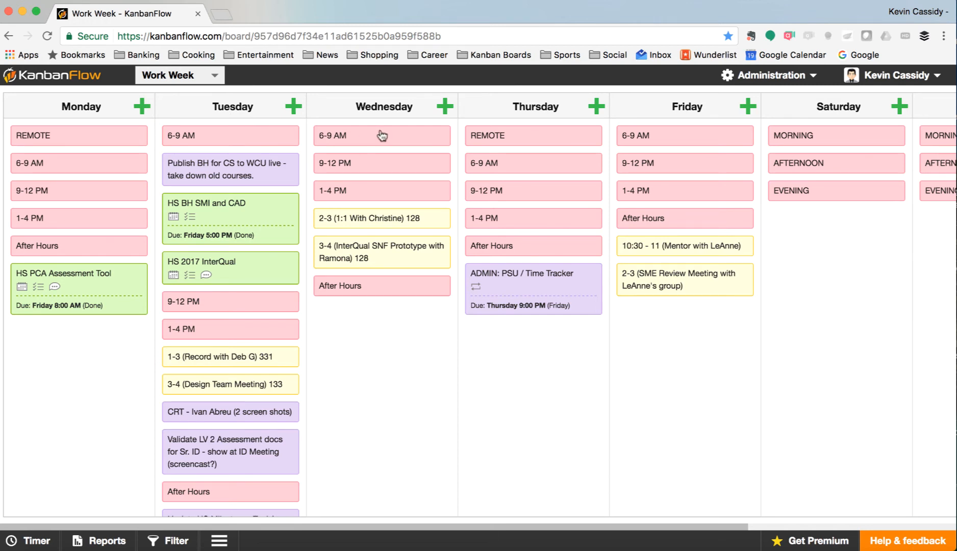
mouse_move(128, 136)
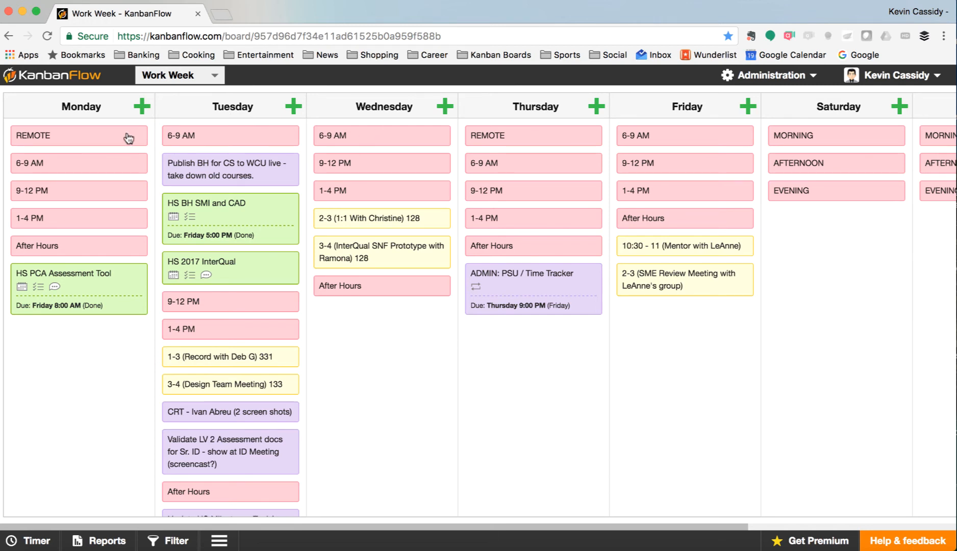
mouse_move(119, 166)
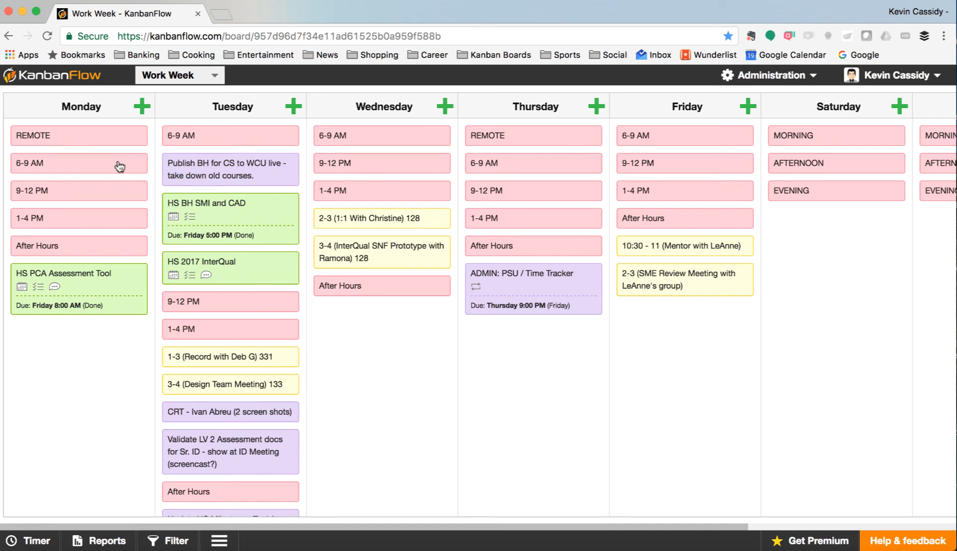
mouse_move(123, 150)
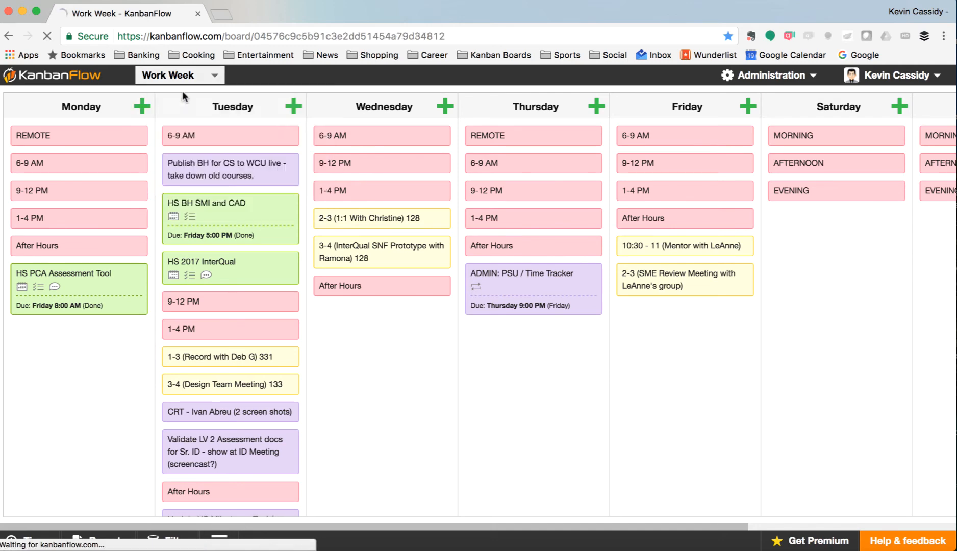
click(179, 75)
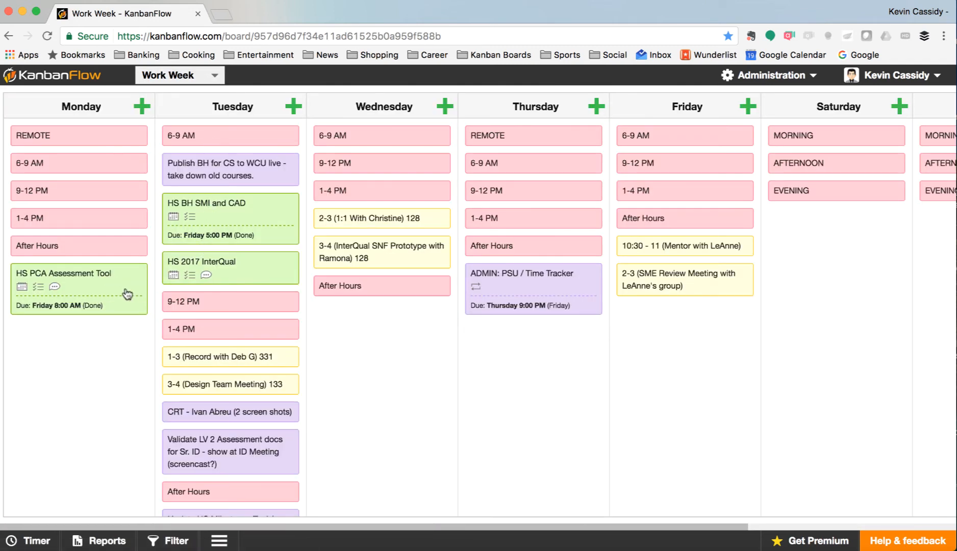
mouse_move(224, 286)
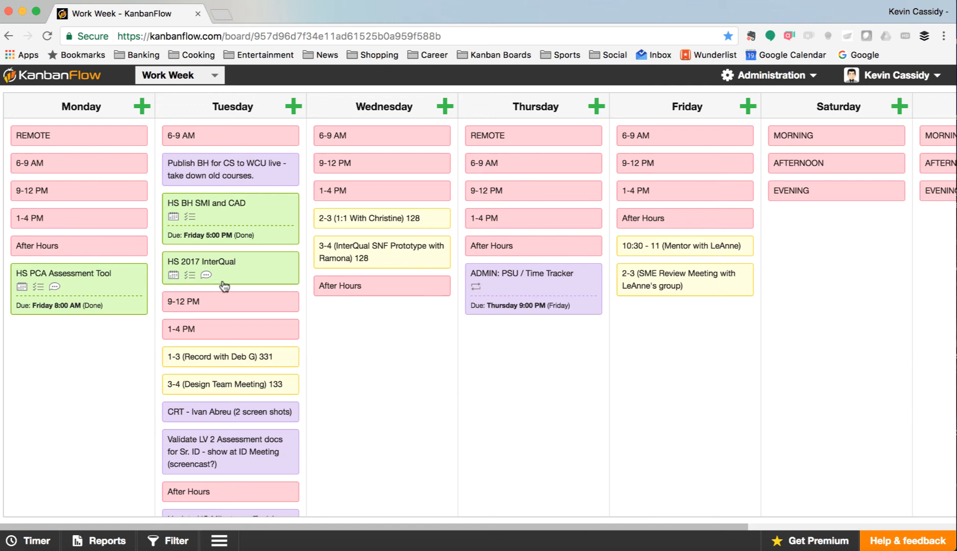
mouse_move(193, 220)
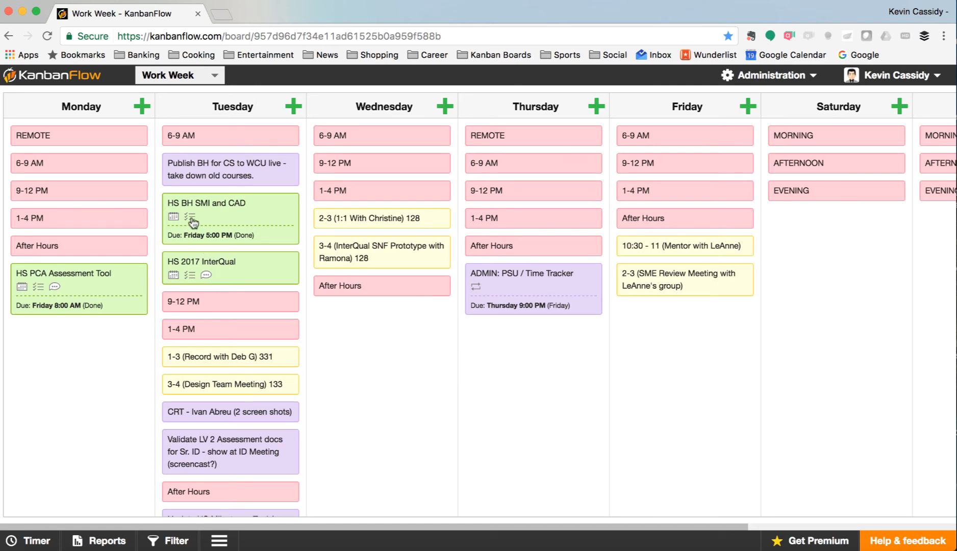
Step: Peek at the 'HS BH SMI and CAD' card checklist, then return to the Work Projects board
click(190, 218)
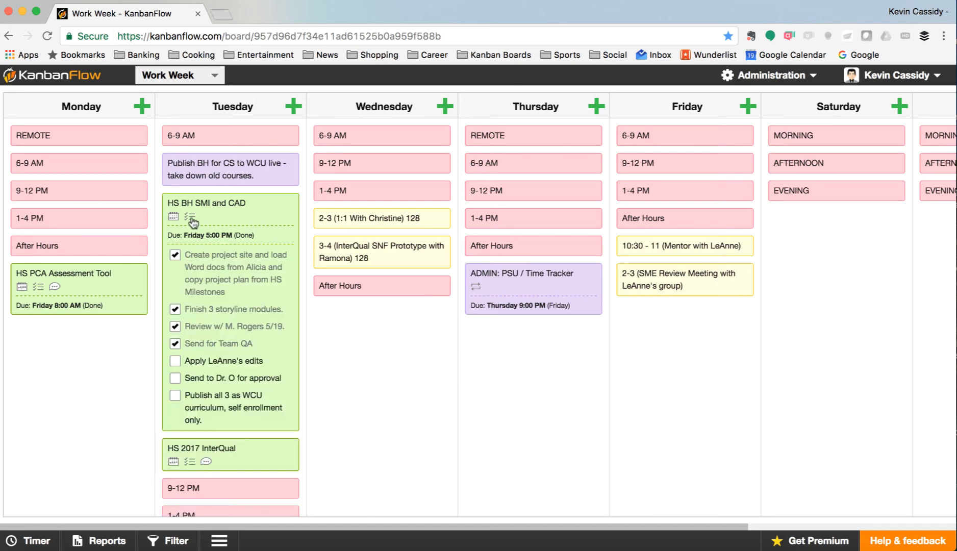
click(189, 216)
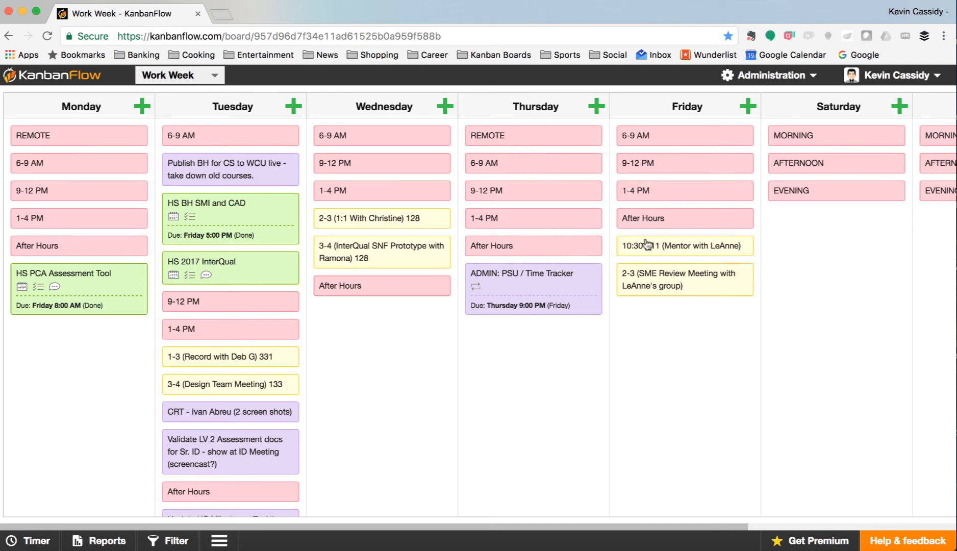
mouse_move(339, 233)
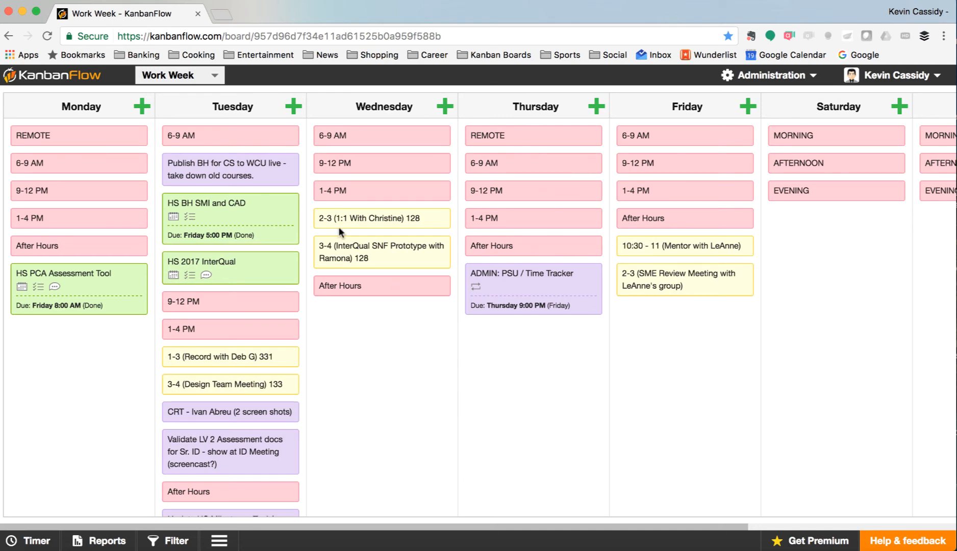
mouse_move(267, 309)
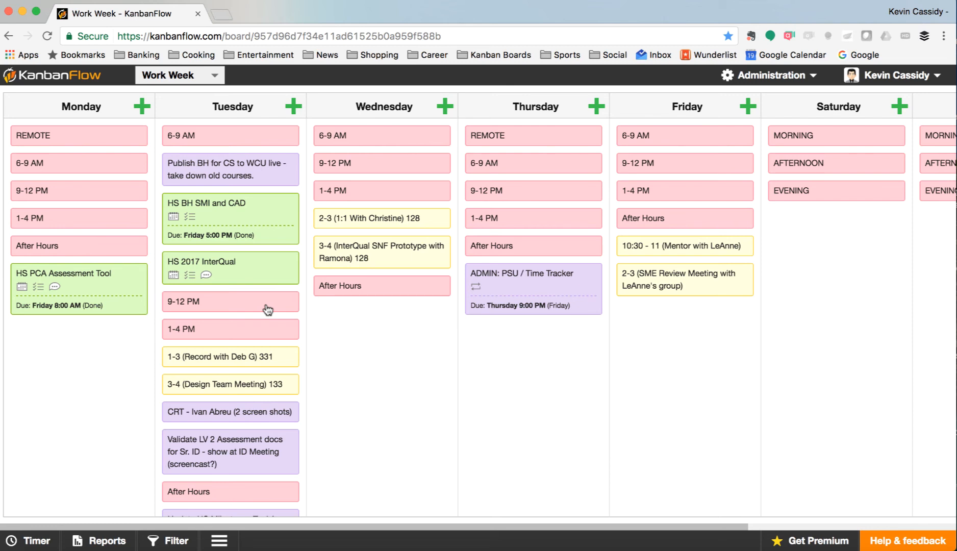
mouse_move(255, 259)
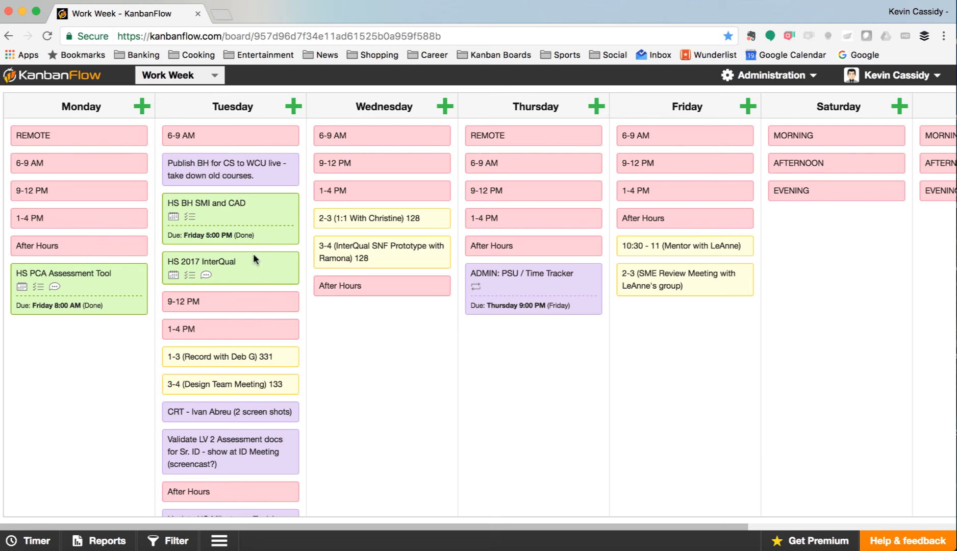
mouse_move(284, 354)
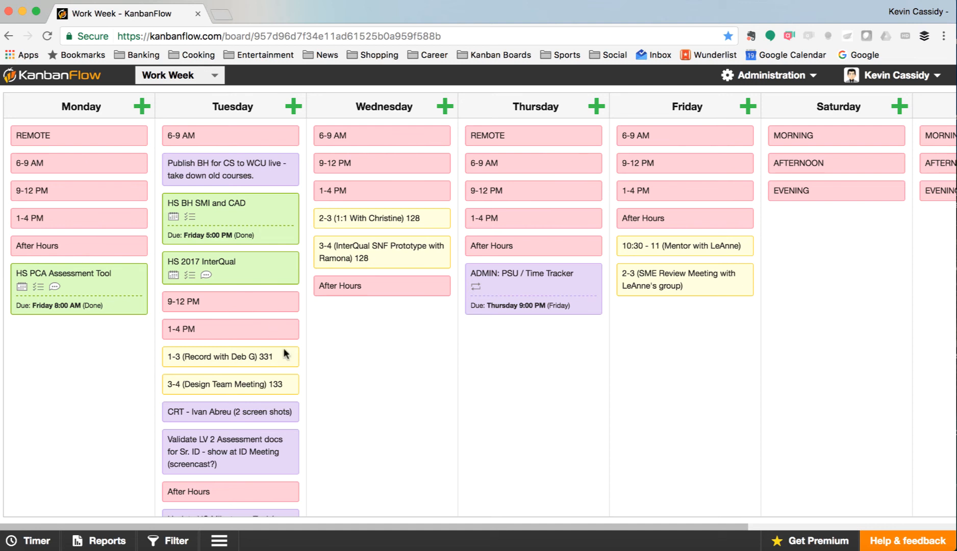
mouse_move(265, 370)
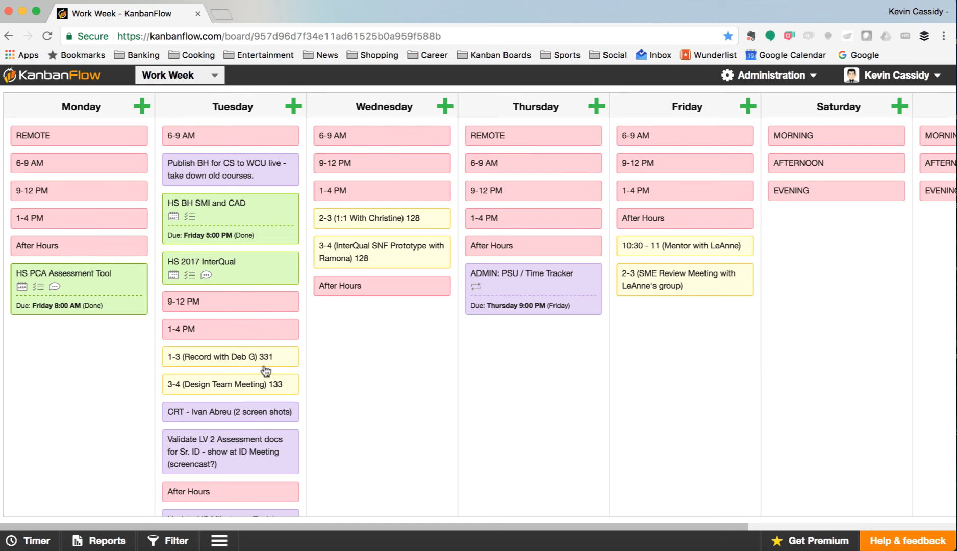
mouse_move(129, 268)
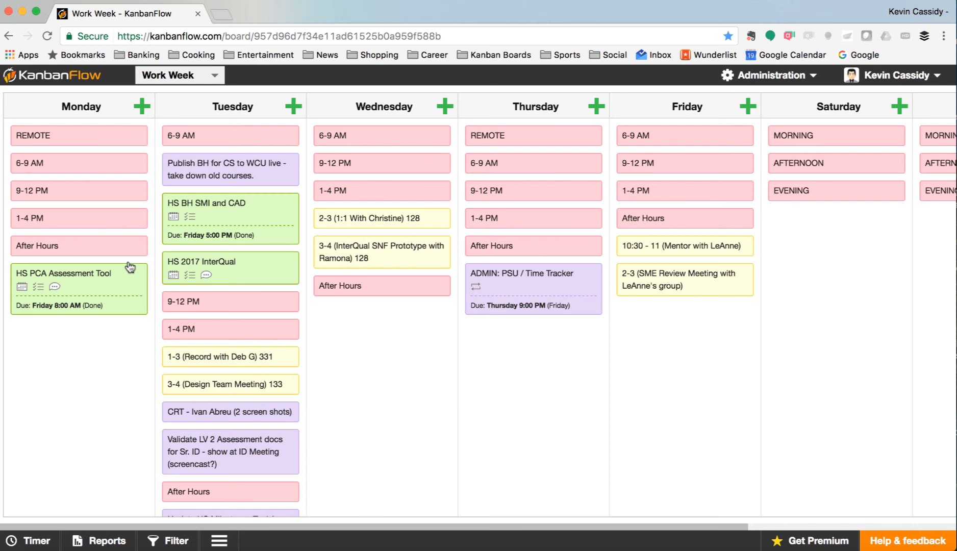
mouse_move(182, 270)
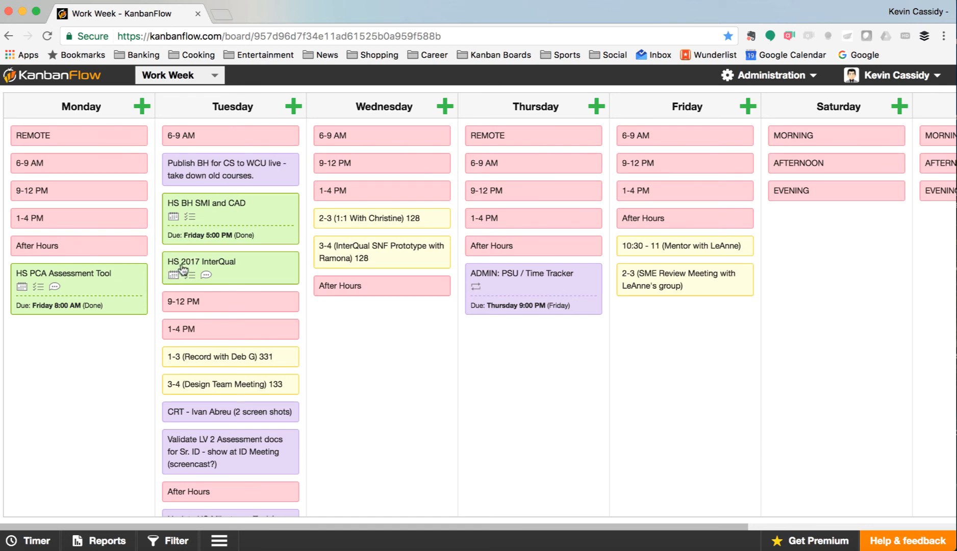
mouse_move(469, 315)
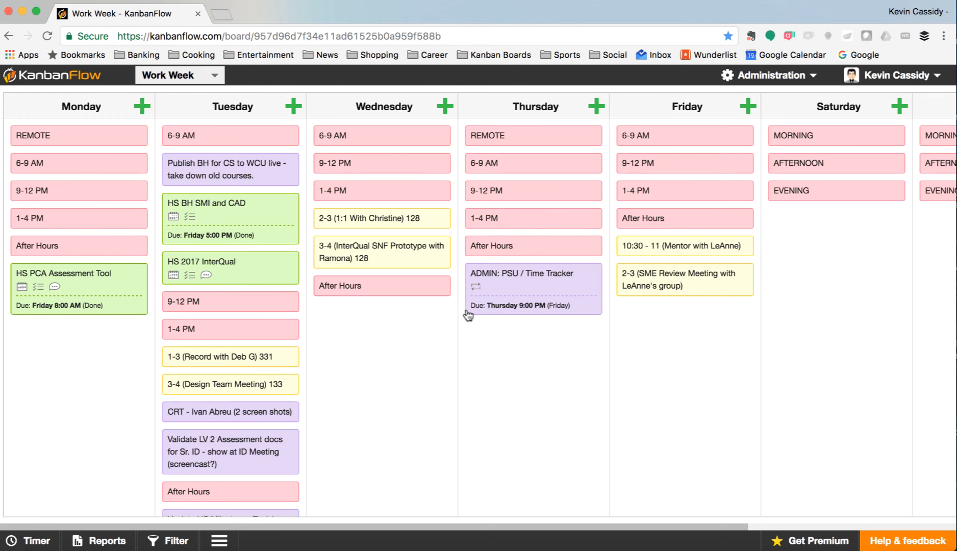
mouse_move(248, 377)
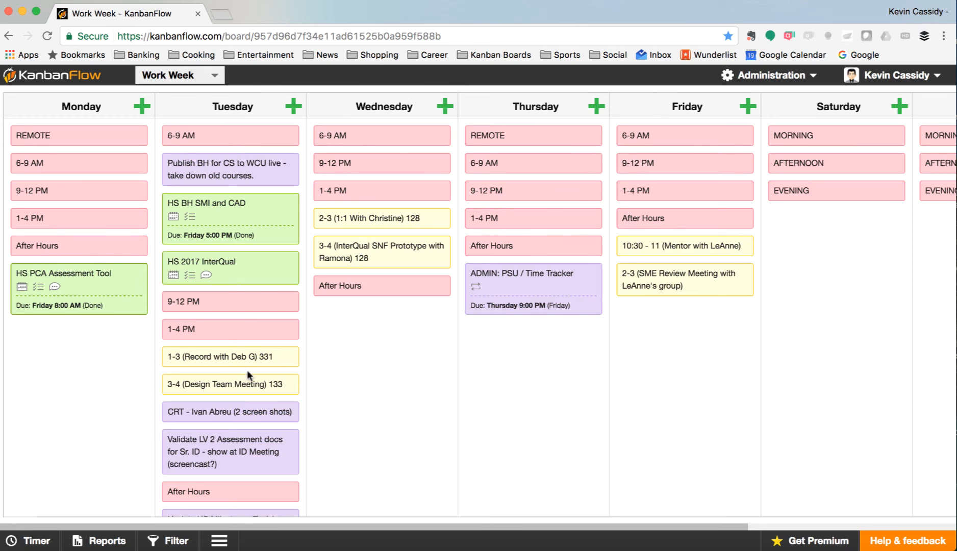
mouse_move(642, 357)
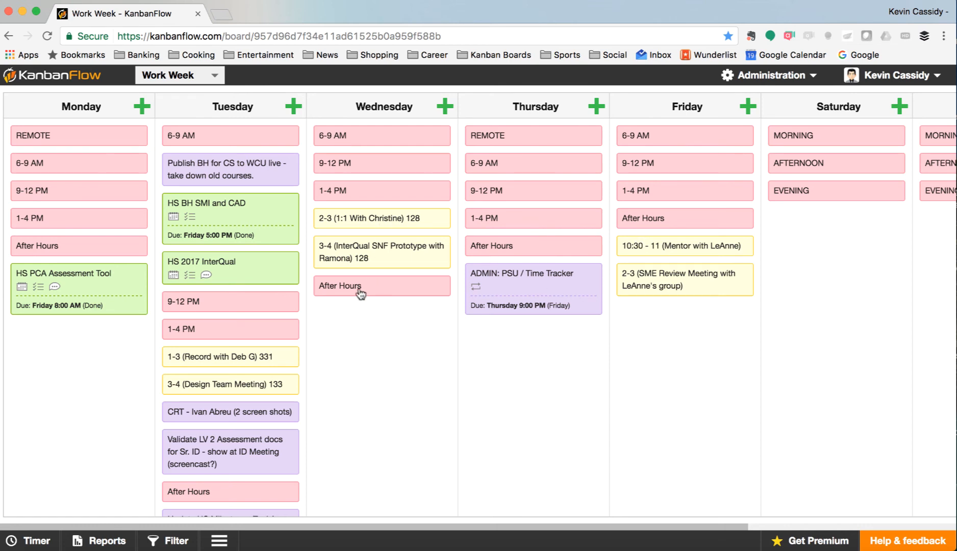
mouse_move(361, 153)
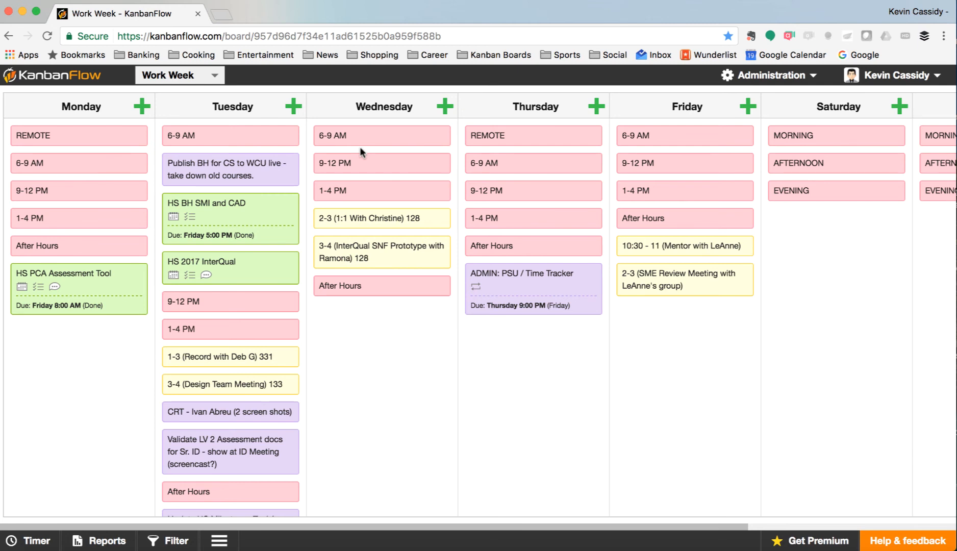
mouse_move(356, 210)
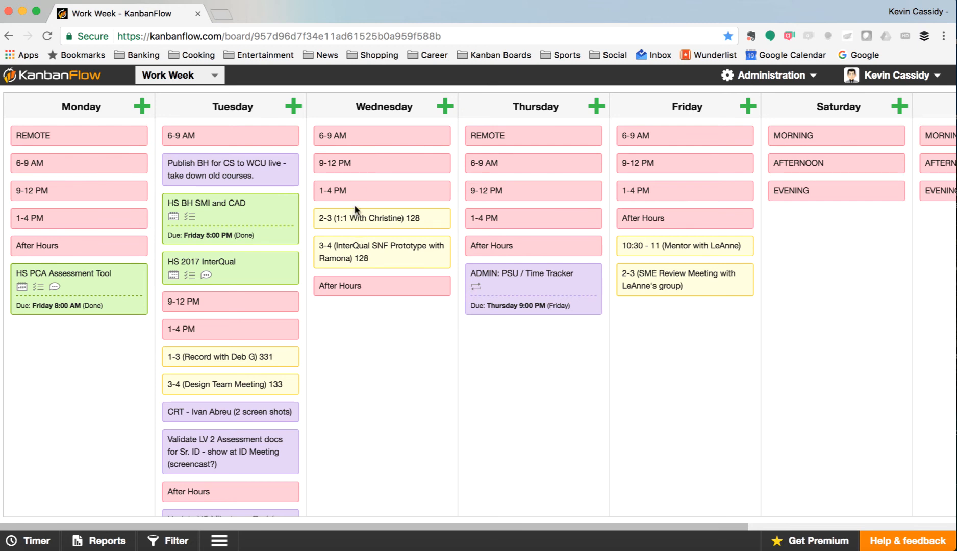
mouse_move(374, 301)
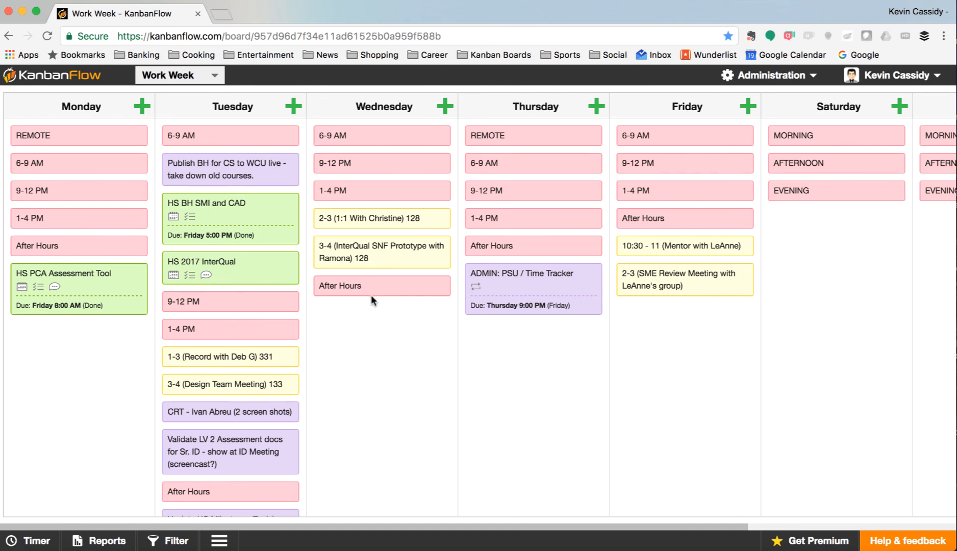
mouse_move(459, 255)
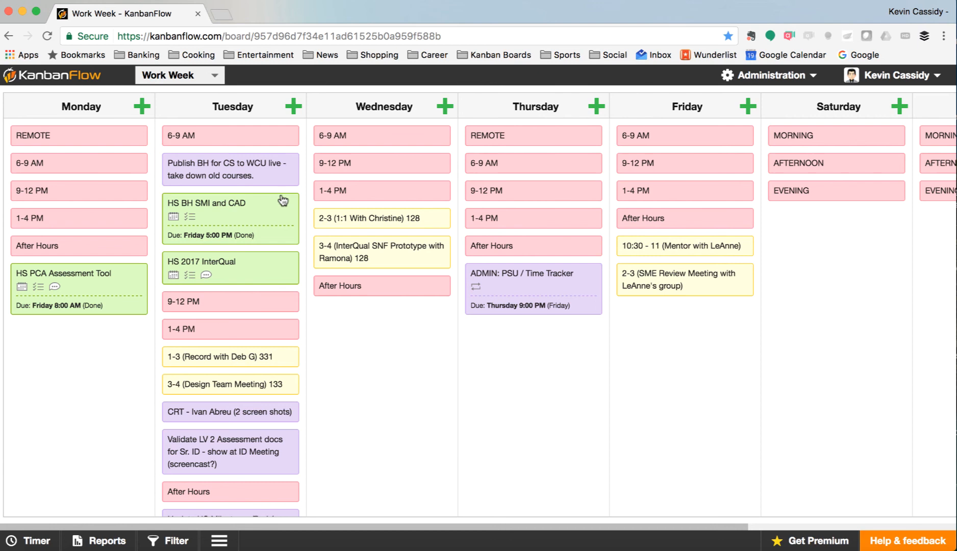
mouse_move(346, 180)
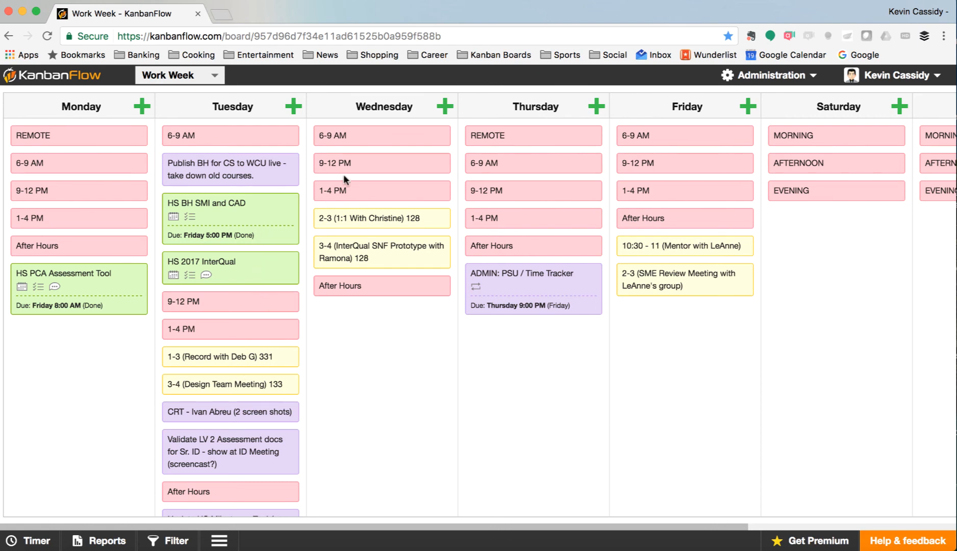
mouse_move(346, 160)
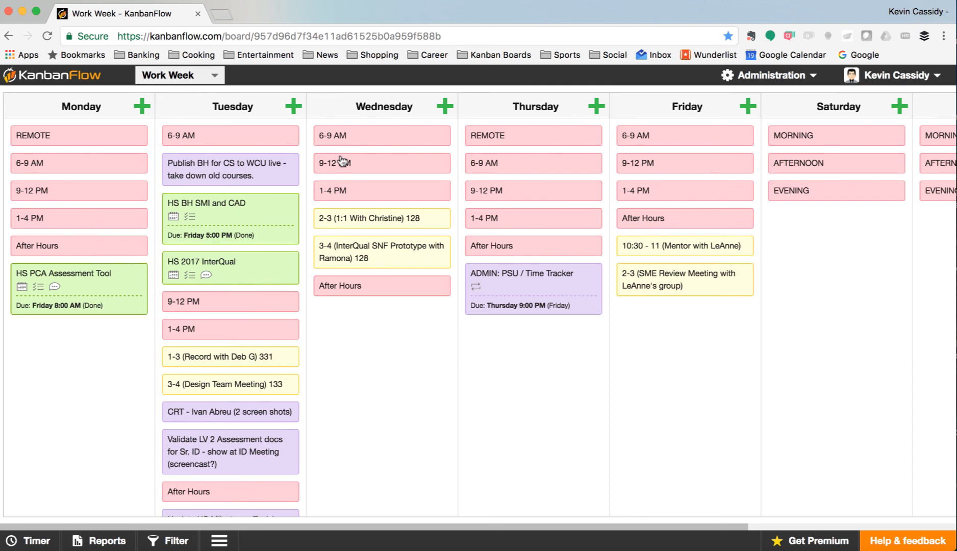
mouse_move(540, 213)
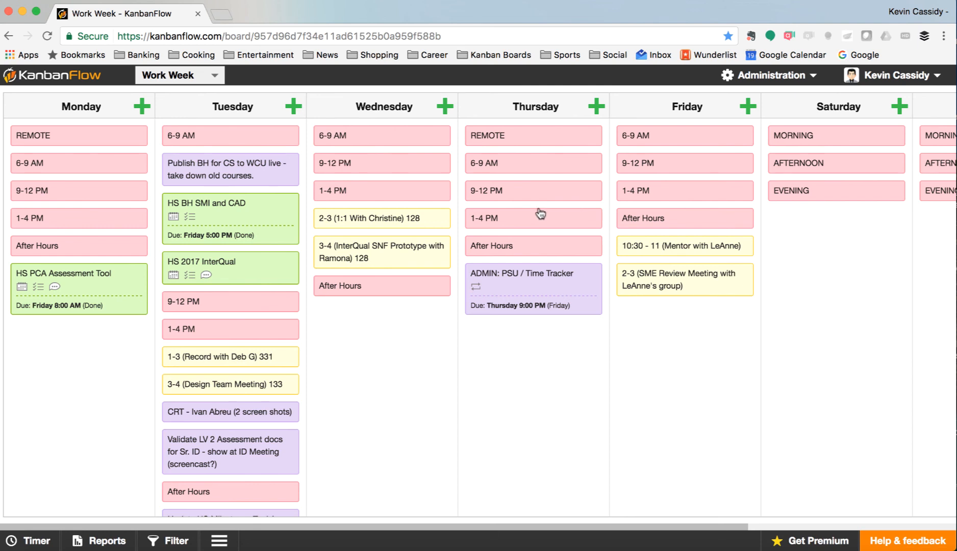
mouse_move(534, 211)
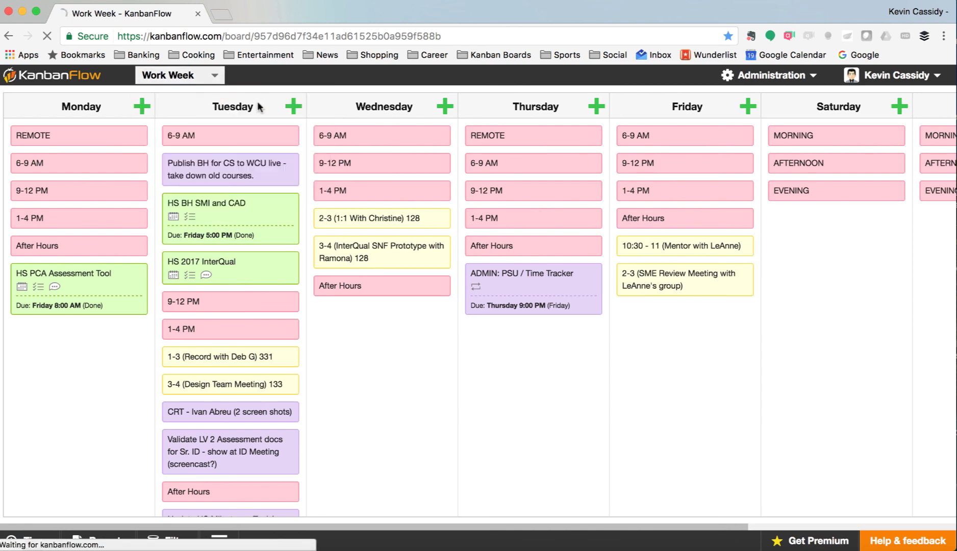
click(180, 75)
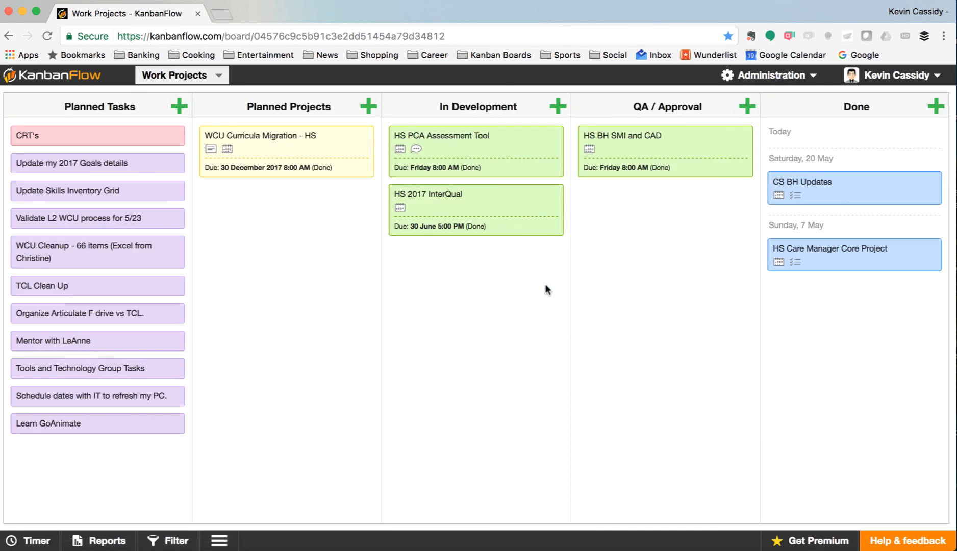
mouse_move(236, 85)
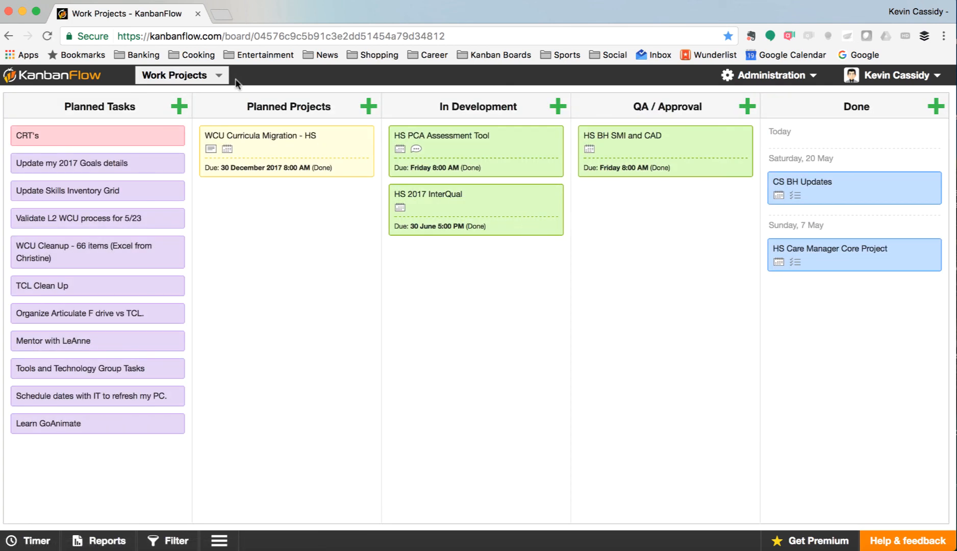